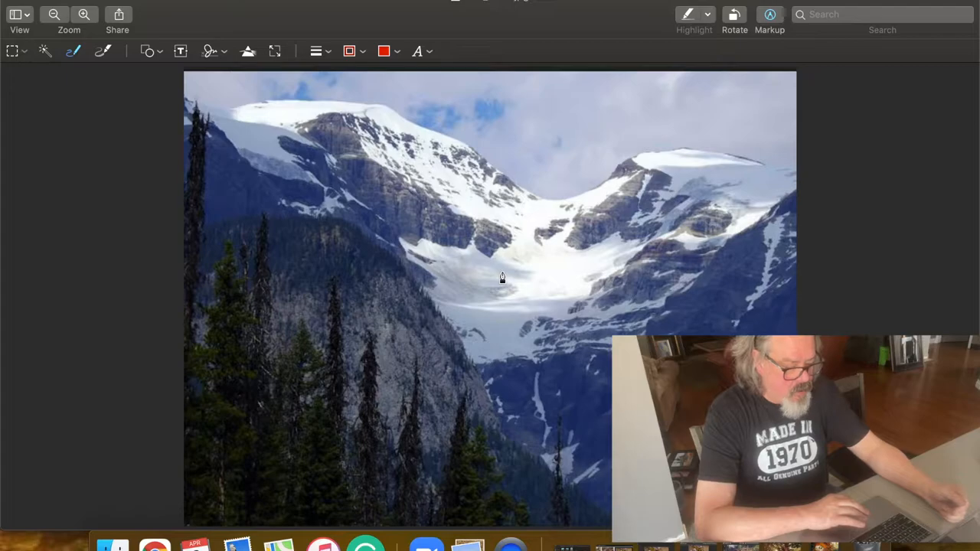
{"action": "mouse_move", "coordinate": [214, 126]}
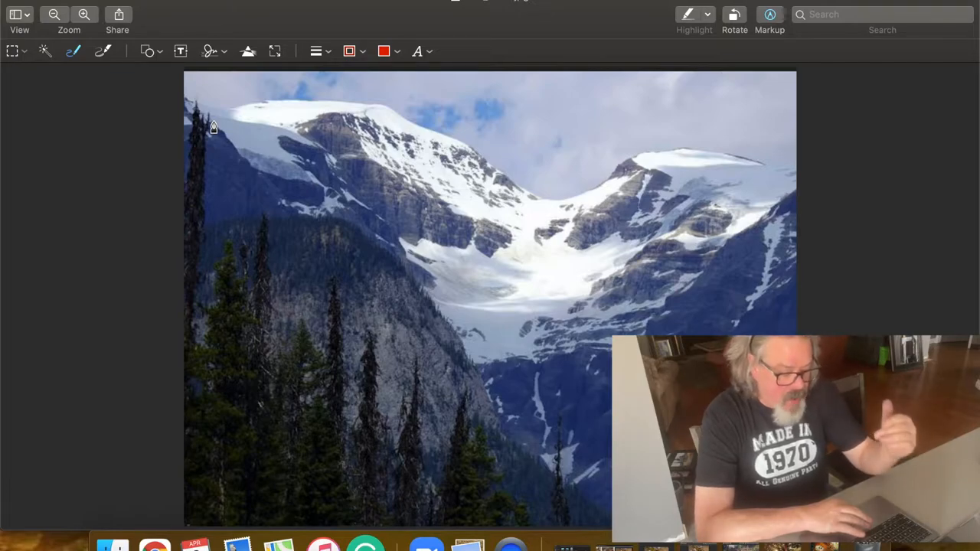
{"action": "mouse_move", "coordinate": [366, 116]}
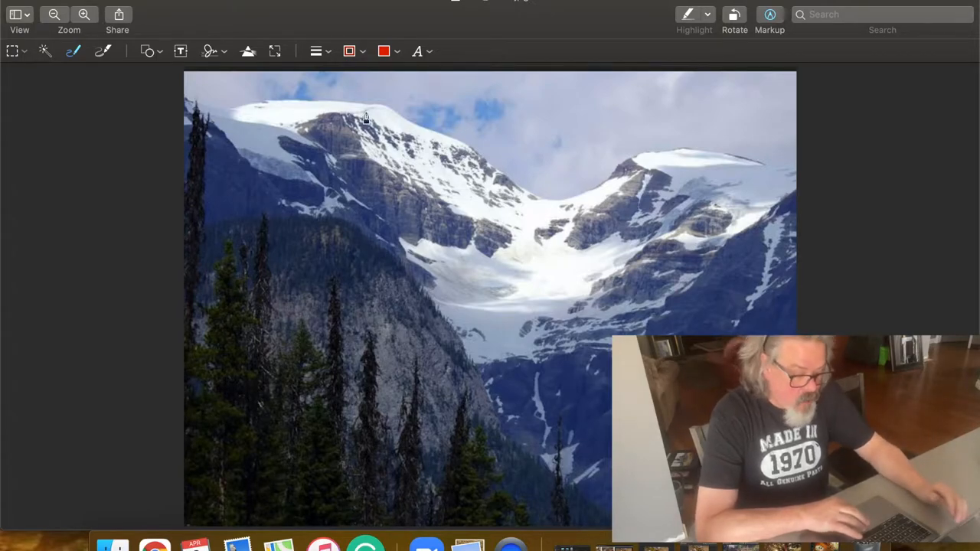
{"action": "mouse_move", "coordinate": [356, 288]}
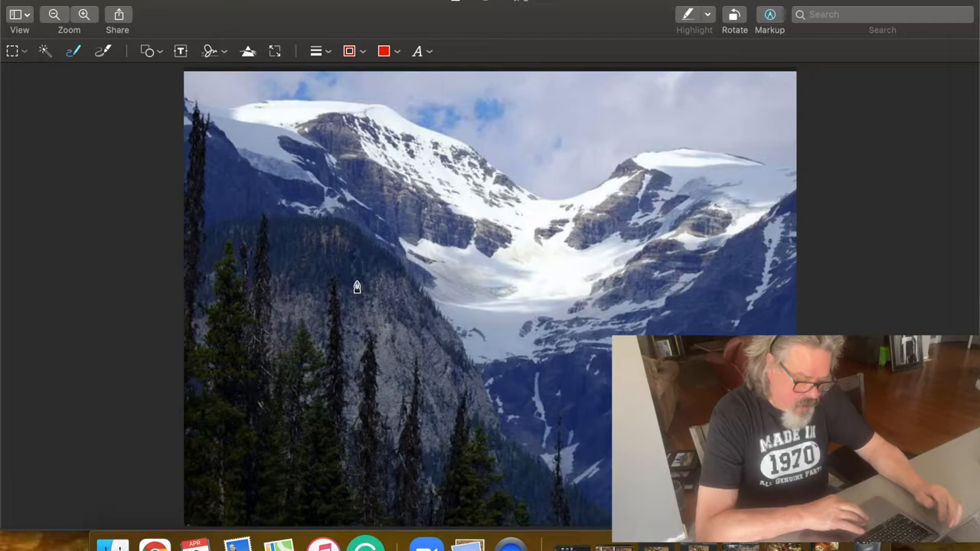
{"action": "mouse_move", "coordinate": [456, 266]}
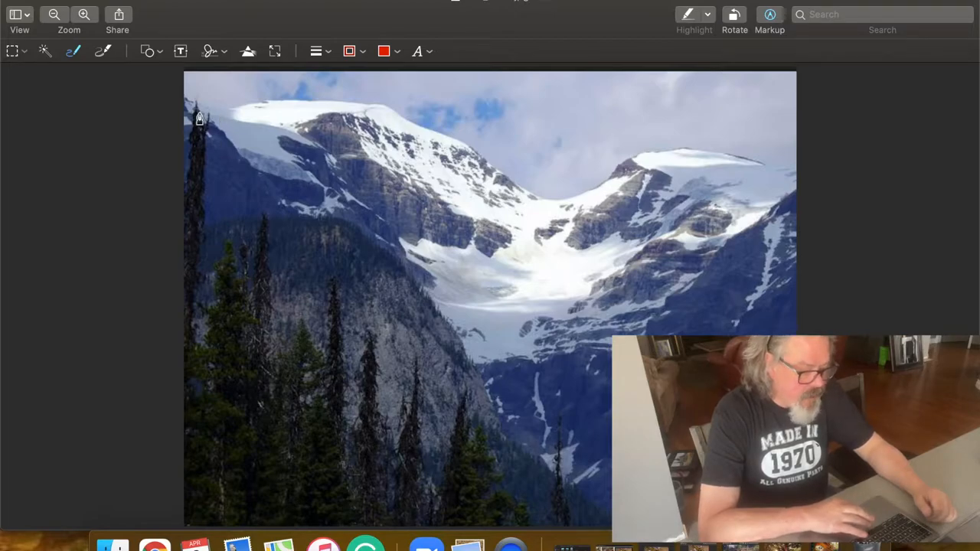
Step: Trace the mountain skyline in red across the ridge and the glacier valley
{"action": "left_click_drag", "start_coordinate": [196, 105], "coordinate": [460, 146]}
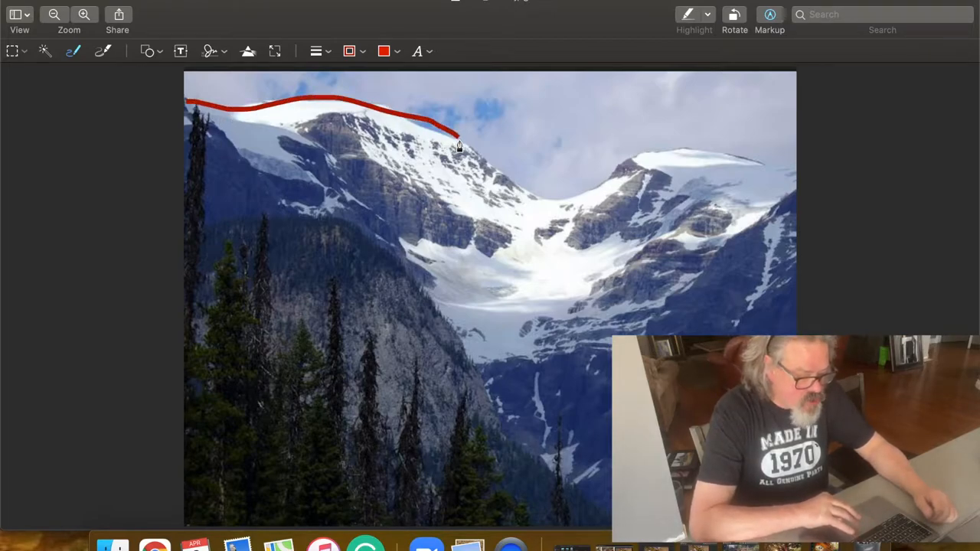
{"action": "left_click_drag", "start_coordinate": [456, 135], "coordinate": [506, 176]}
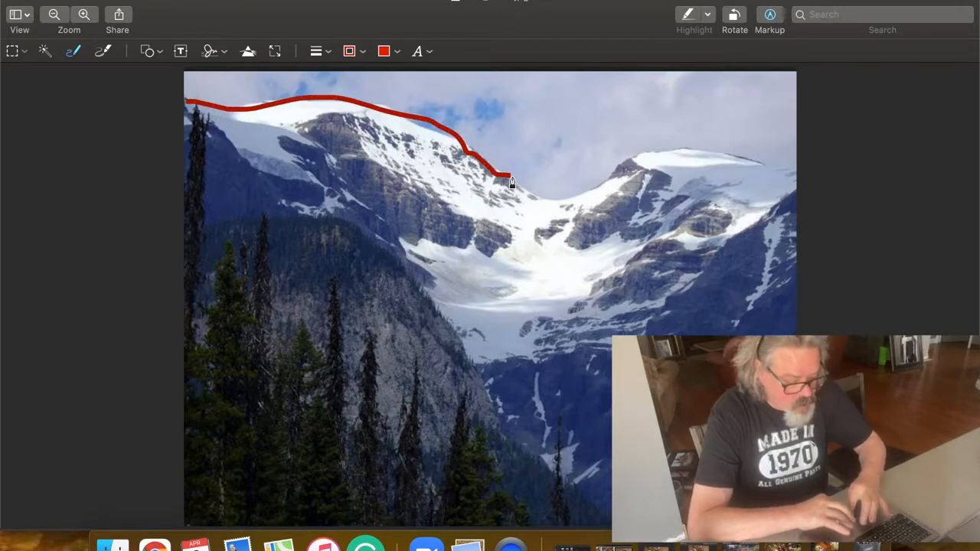
{"action": "left_click_drag", "start_coordinate": [505, 181], "coordinate": [809, 169]}
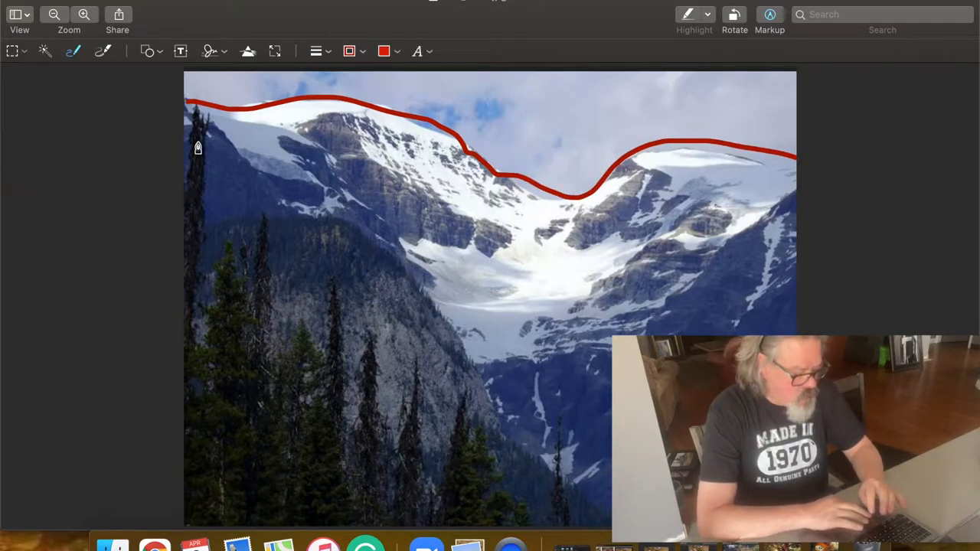
Step: Draw a red line from upper left to the bottom and bend it around the left trees
{"action": "left_click_drag", "start_coordinate": [197, 151], "coordinate": [496, 504]}
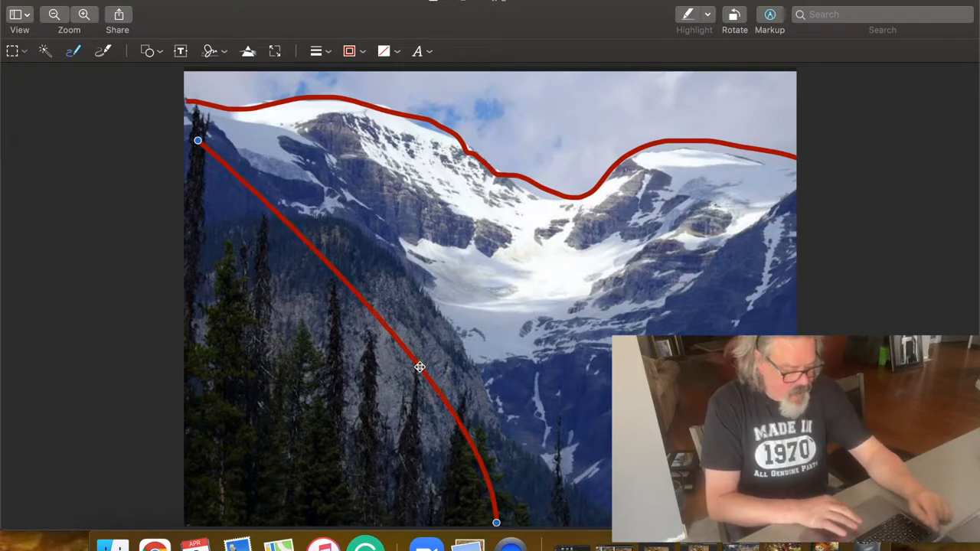
{"action": "left_click_drag", "start_coordinate": [419, 367], "coordinate": [275, 367]}
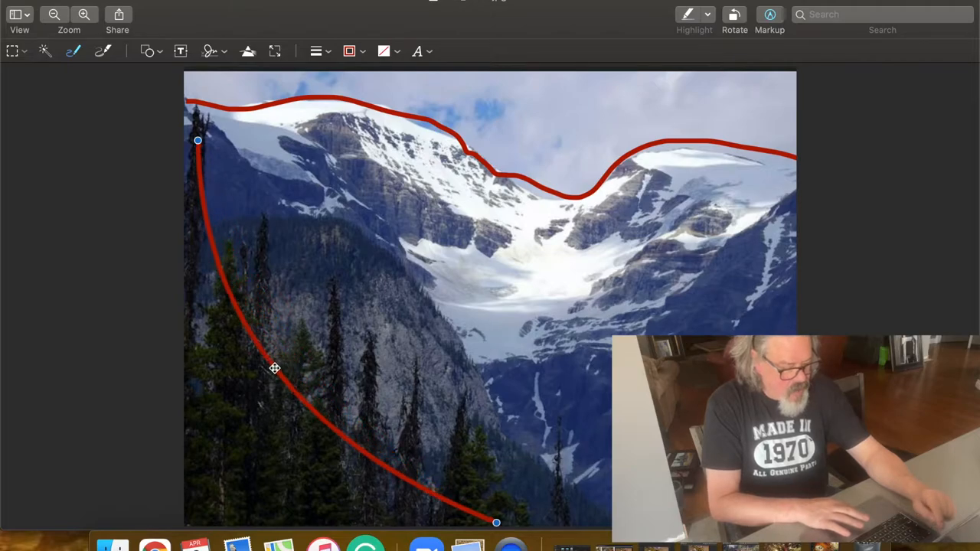
{"action": "left_click_drag", "start_coordinate": [274, 368], "coordinate": [291, 339]}
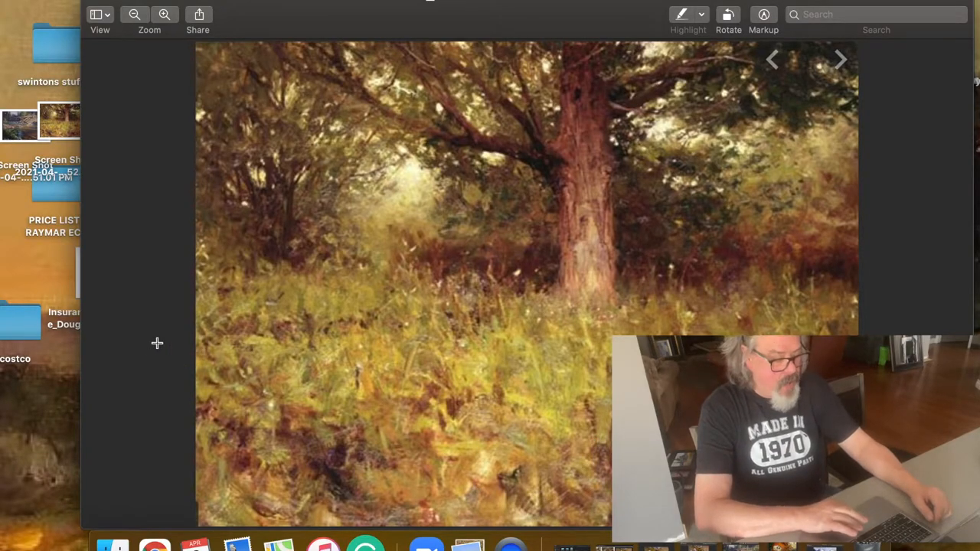
Step: Draw a red horizontal line where the grass meets the trees in the woodland painting
{"action": "left_click", "coordinate": [763, 14]}
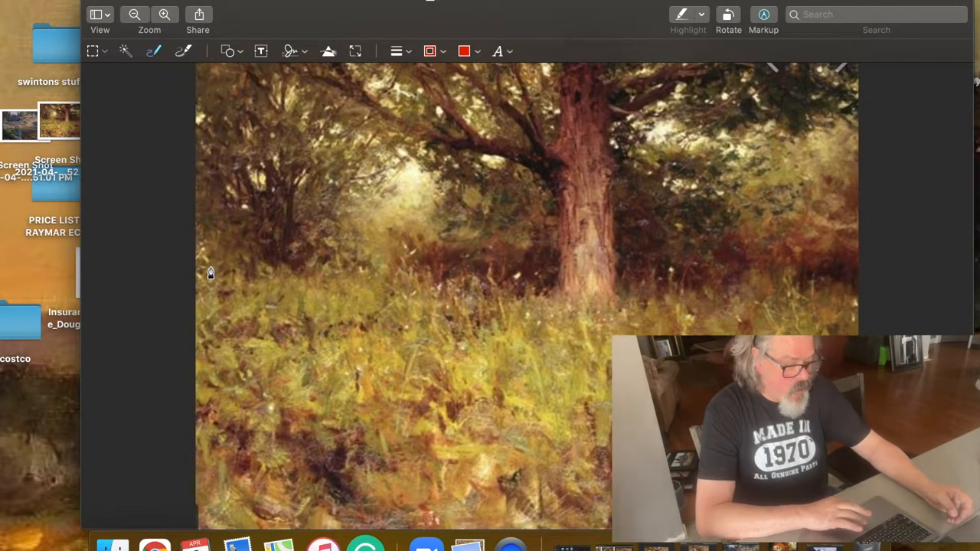
{"action": "left_click_drag", "start_coordinate": [202, 276], "coordinate": [735, 274]}
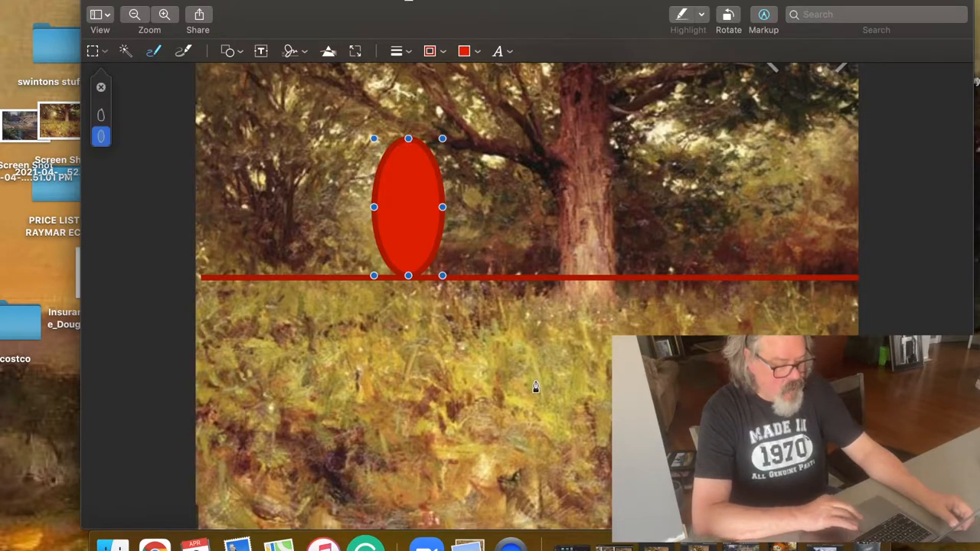
{"action": "mouse_move", "coordinate": [533, 456]}
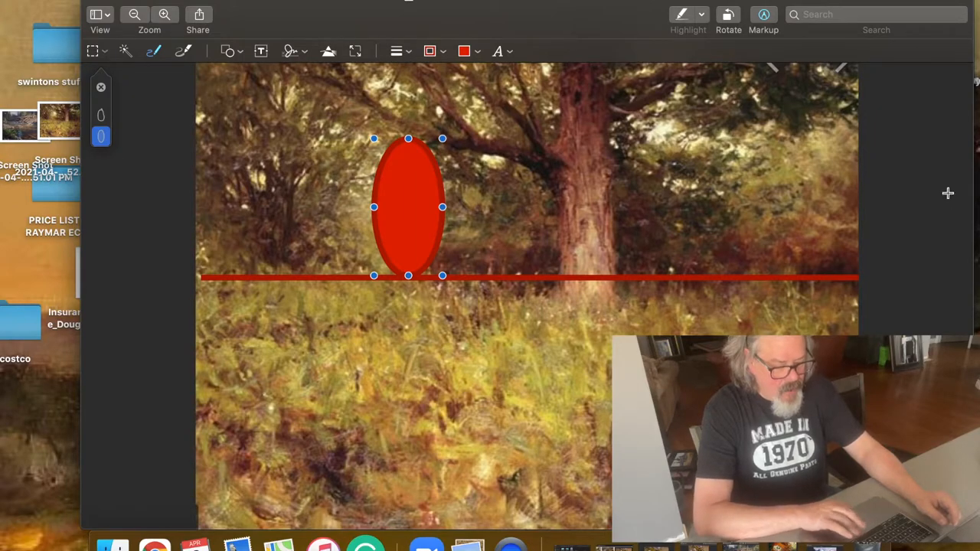
{"action": "mouse_move", "coordinate": [506, 221]}
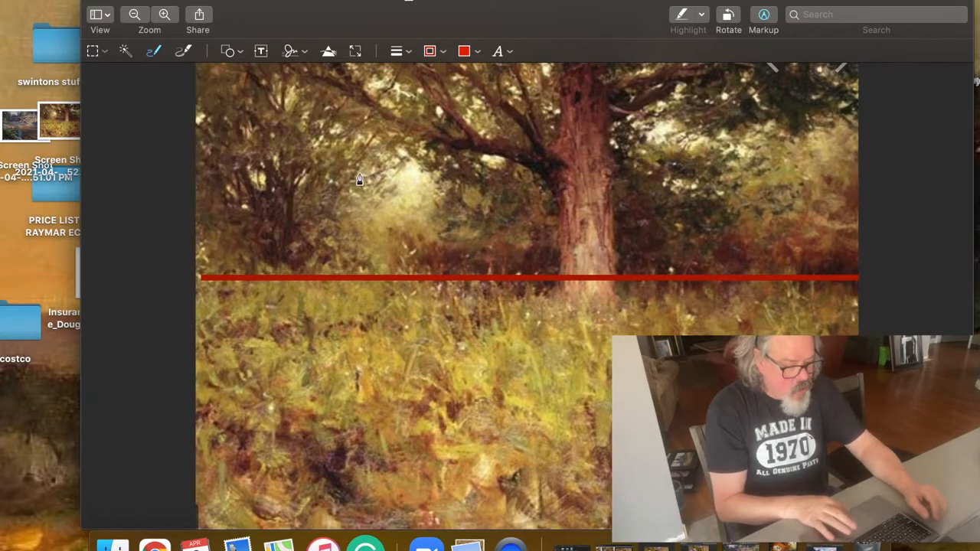
{"action": "mouse_move", "coordinate": [418, 207]}
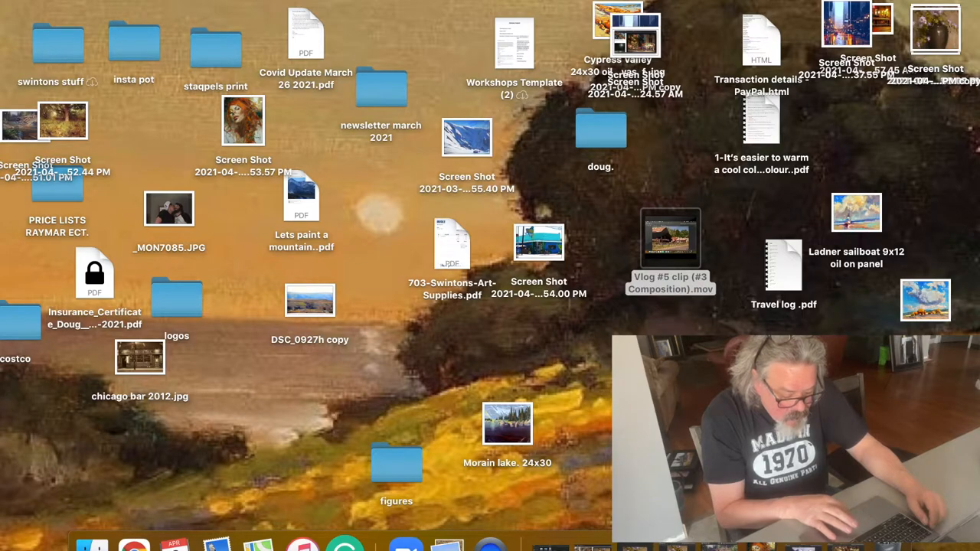
Step: Open the red-haired portrait screenshot from the desktop in Preview
{"action": "double_click", "coordinate": [242, 121]}
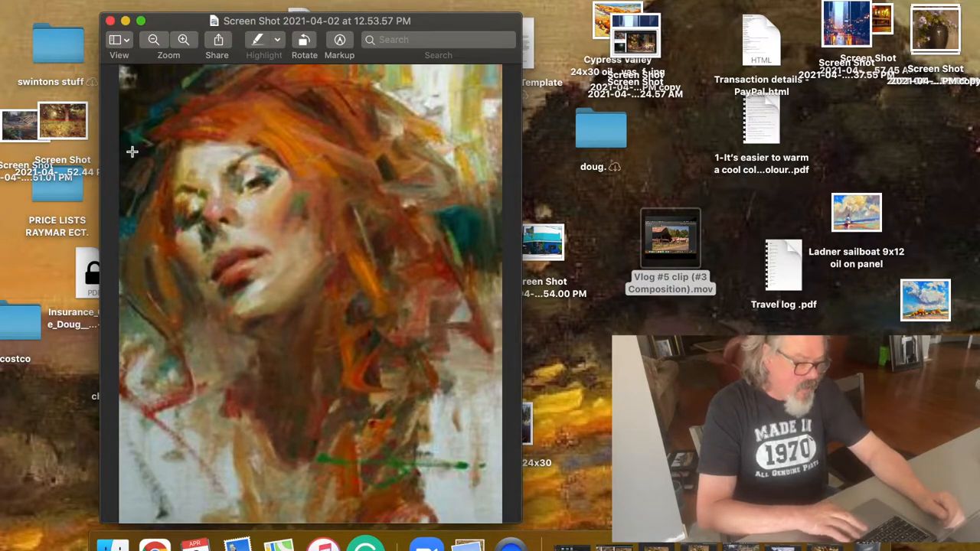
{"action": "mouse_move", "coordinate": [146, 167]}
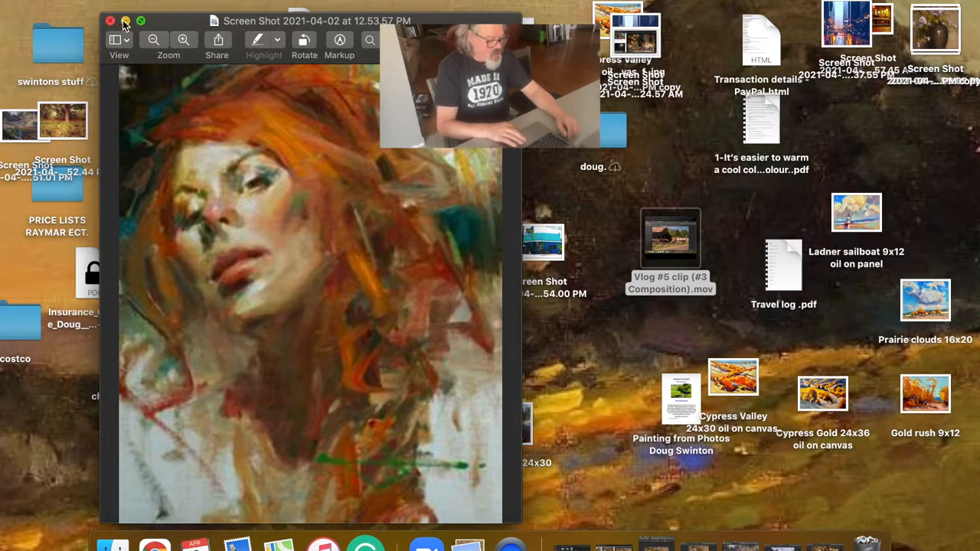
{"action": "left_click", "coordinate": [110, 22]}
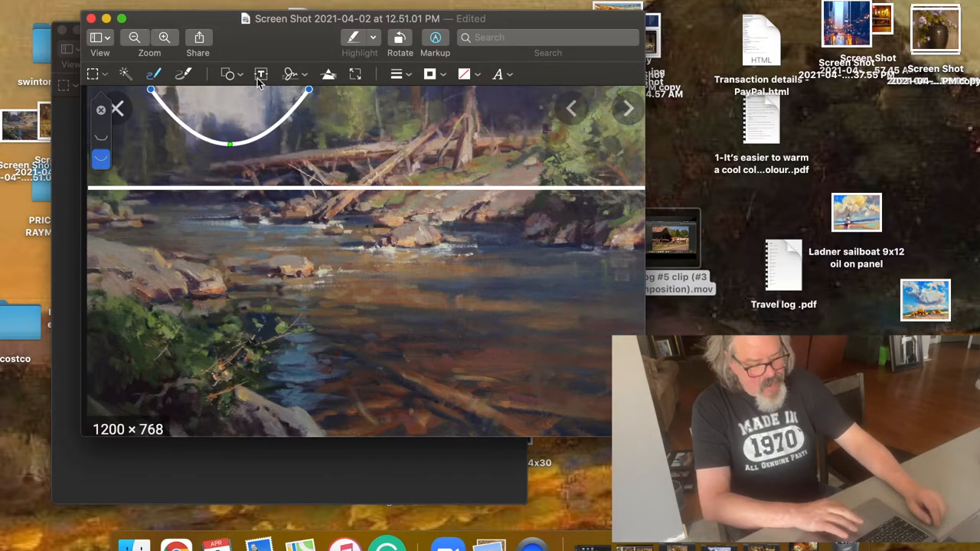
{"action": "mouse_move", "coordinate": [386, 141]}
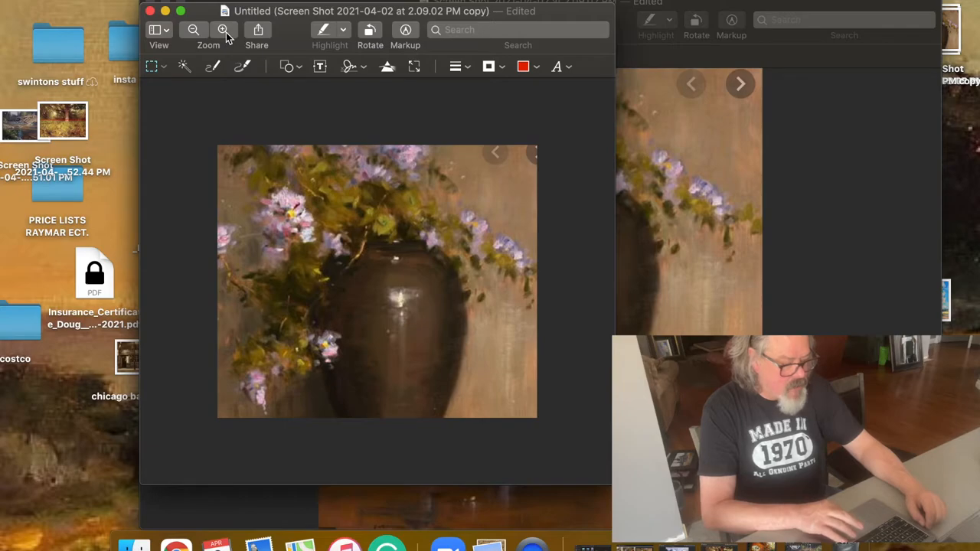
Step: Zoom in on the purple-flower still life for marking up
{"action": "left_click", "coordinate": [222, 31]}
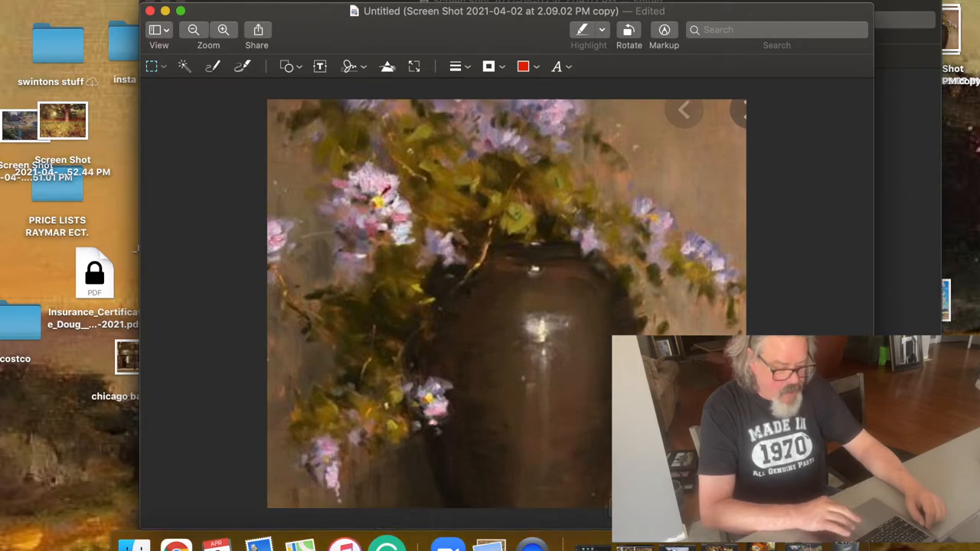
{"action": "mouse_move", "coordinate": [703, 294]}
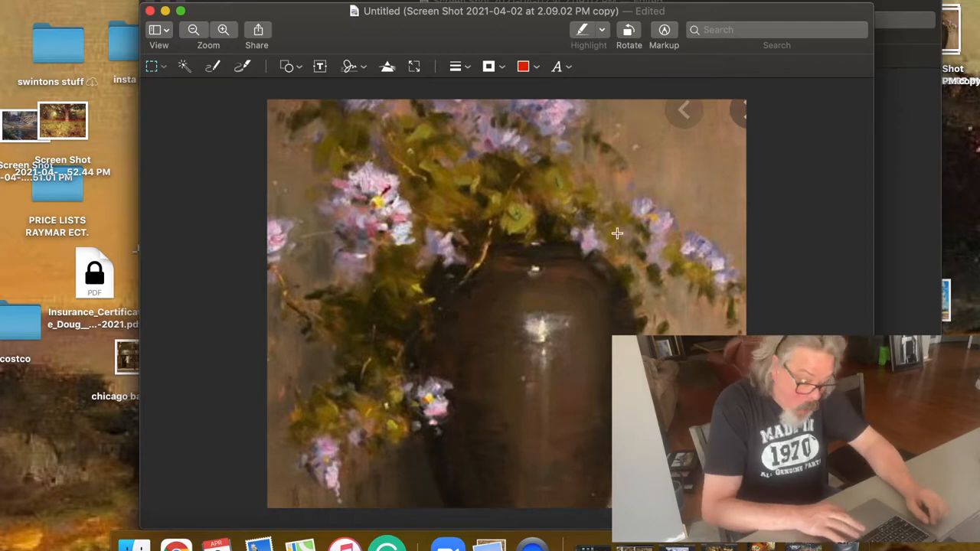
{"action": "mouse_move", "coordinate": [664, 170]}
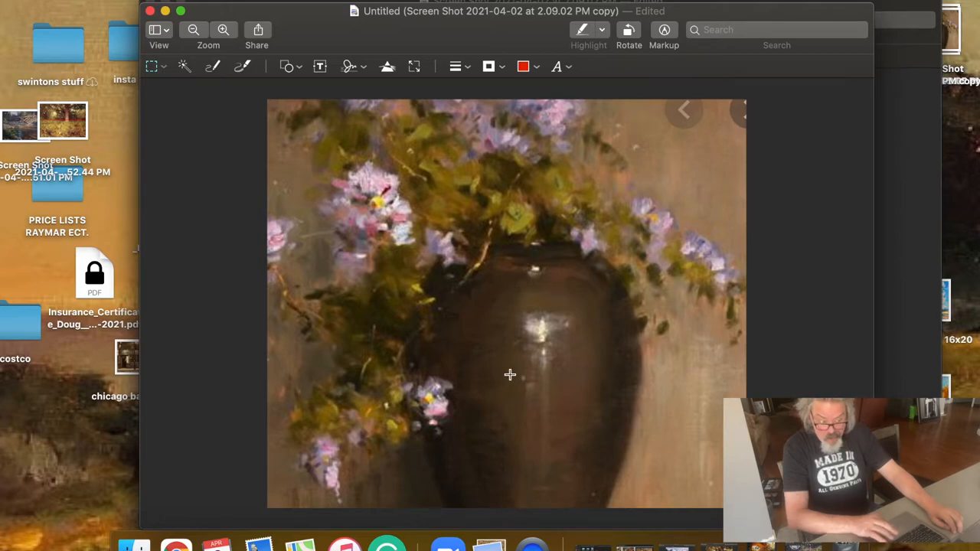
{"action": "mouse_move", "coordinate": [697, 190]}
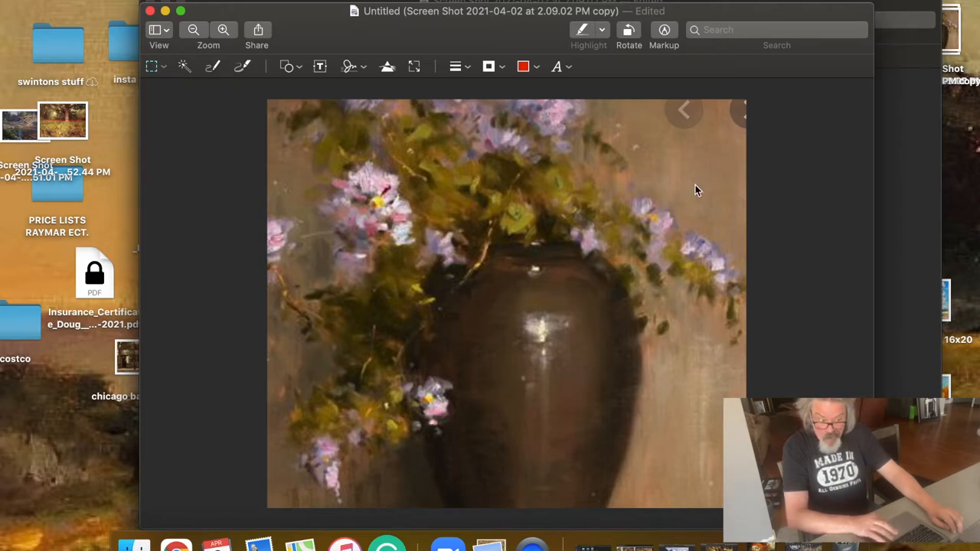
{"action": "mouse_move", "coordinate": [533, 359]}
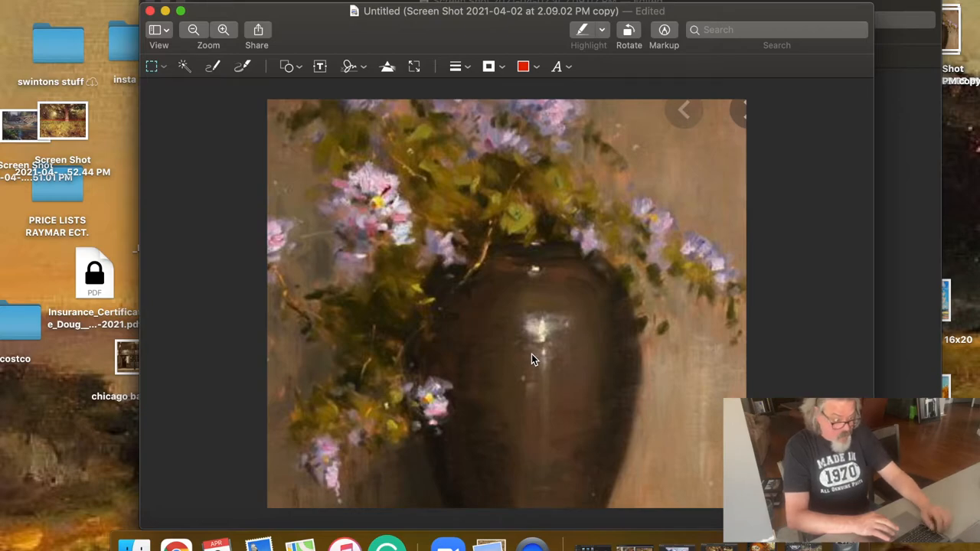
{"action": "mouse_move", "coordinate": [563, 358]}
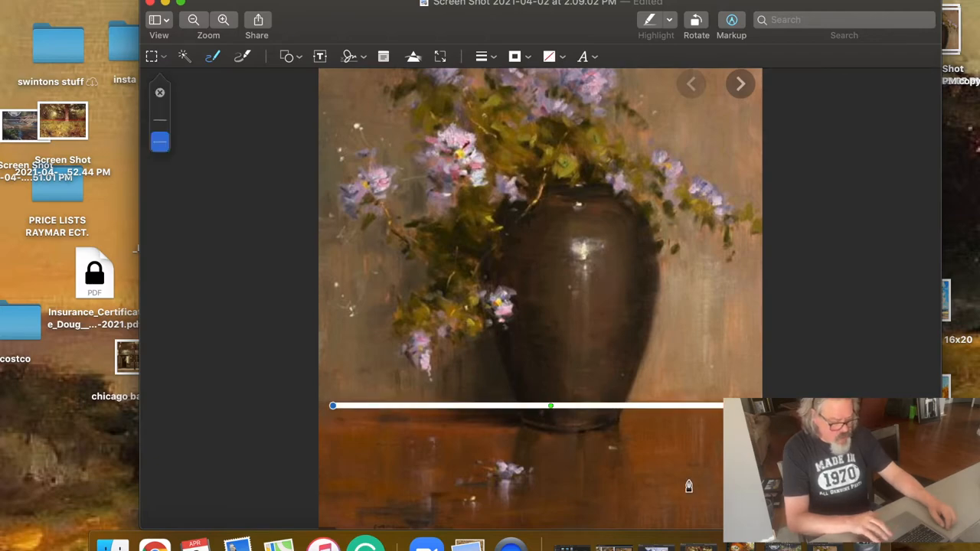
{"action": "mouse_move", "coordinate": [573, 539]}
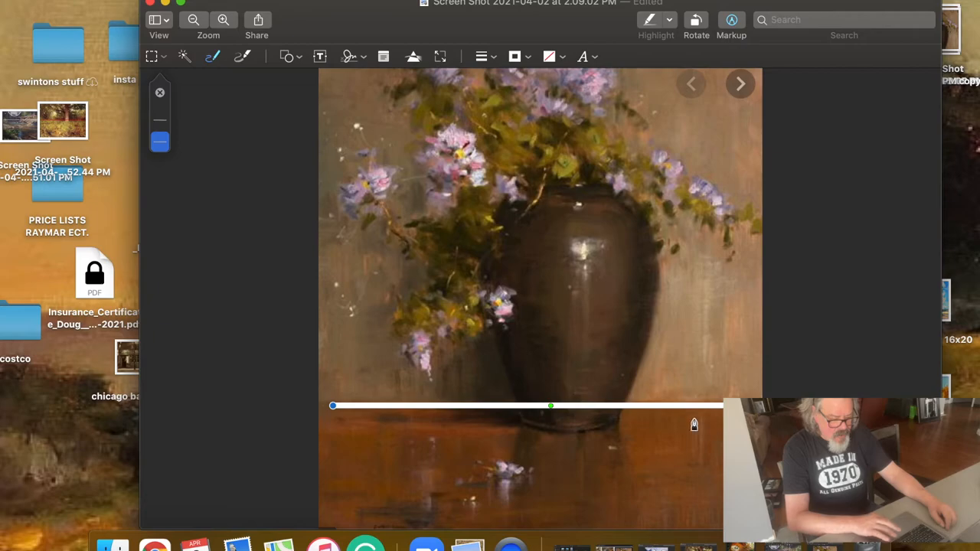
{"action": "mouse_move", "coordinate": [431, 362]}
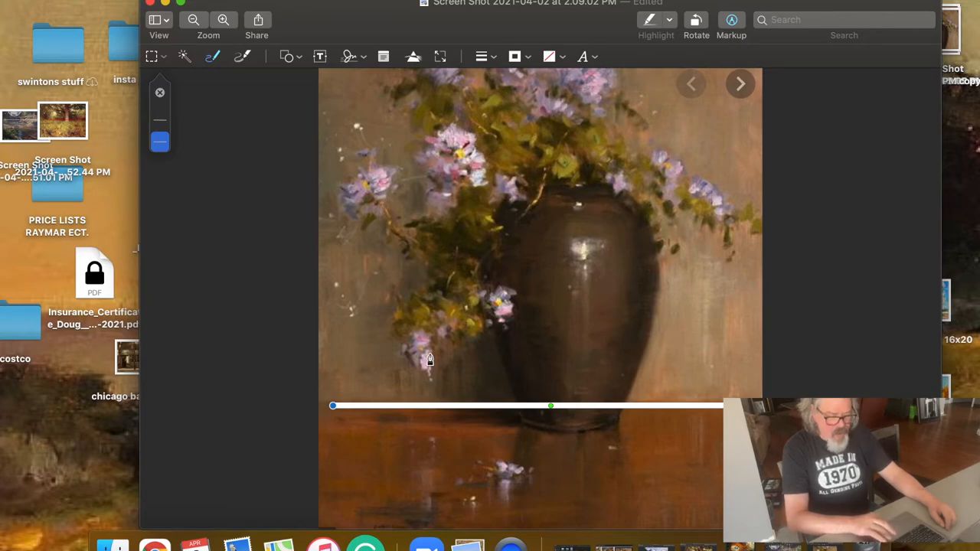
{"action": "mouse_move", "coordinate": [568, 298]}
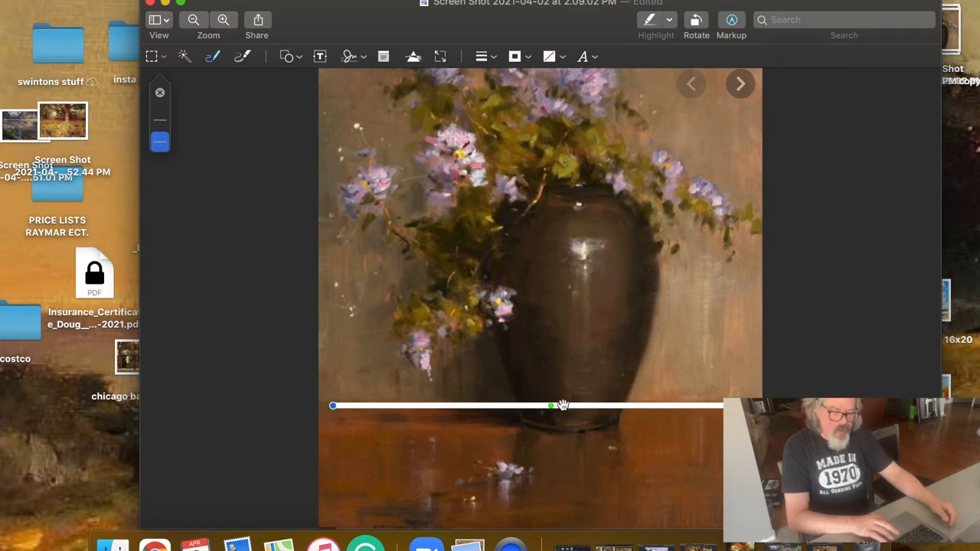
{"action": "mouse_move", "coordinate": [657, 355]}
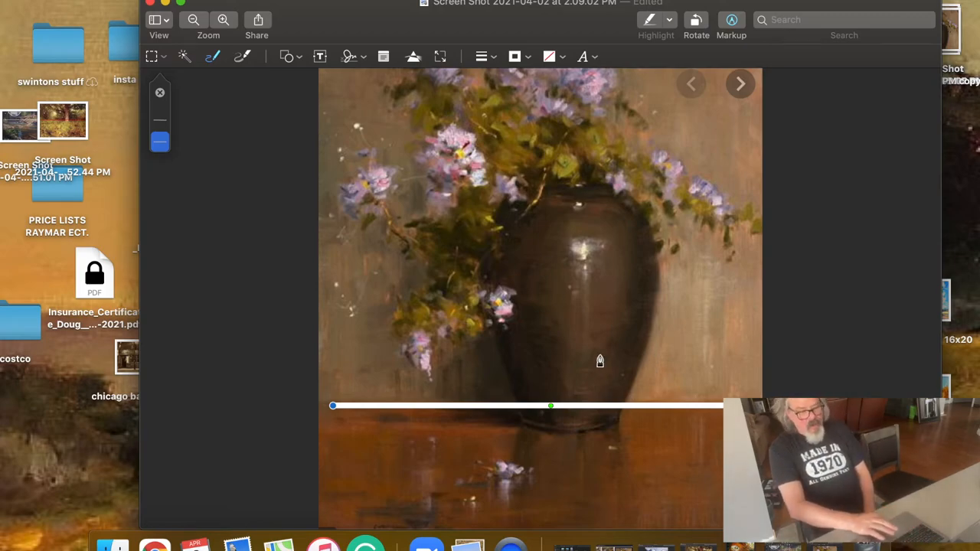
{"action": "mouse_move", "coordinate": [616, 461]}
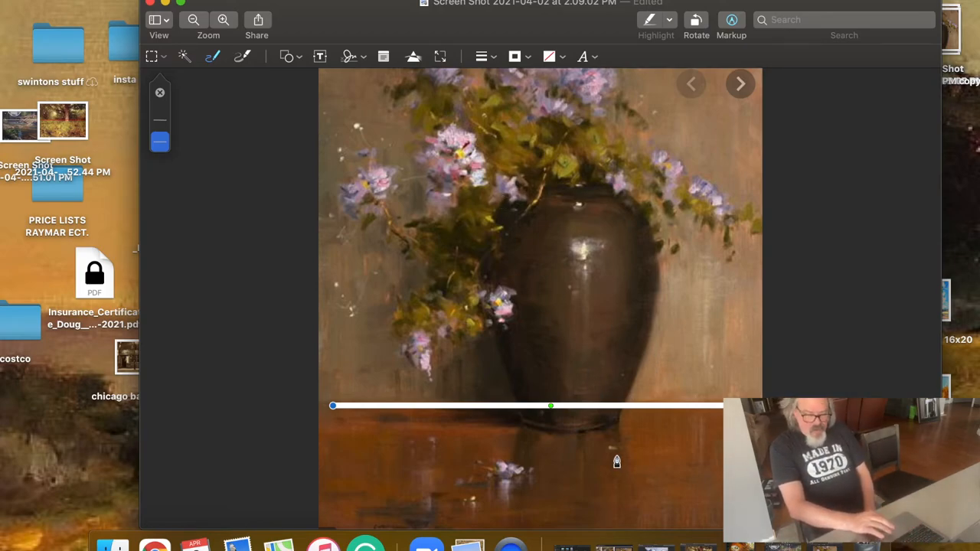
{"action": "mouse_move", "coordinate": [513, 467]}
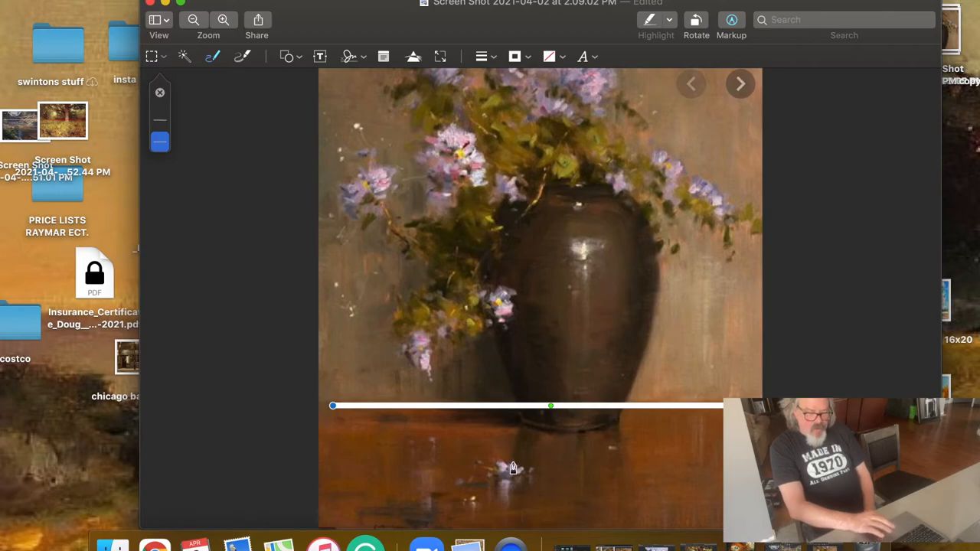